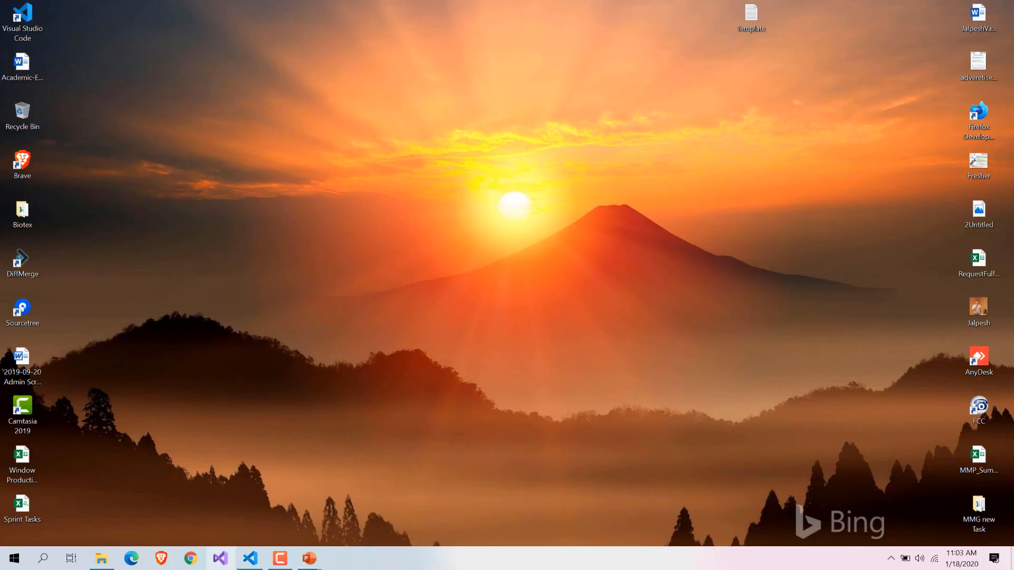
# Launch Visual Studio Code from the taskbar to view the Error Lens extension page
pyautogui.click(249, 558)
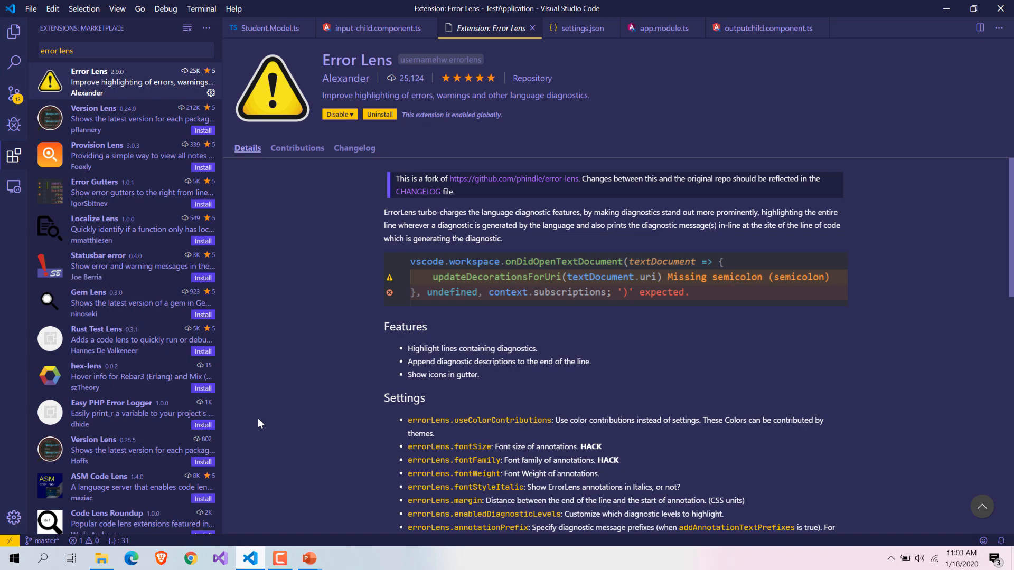
pyautogui.moveTo(316, 351)
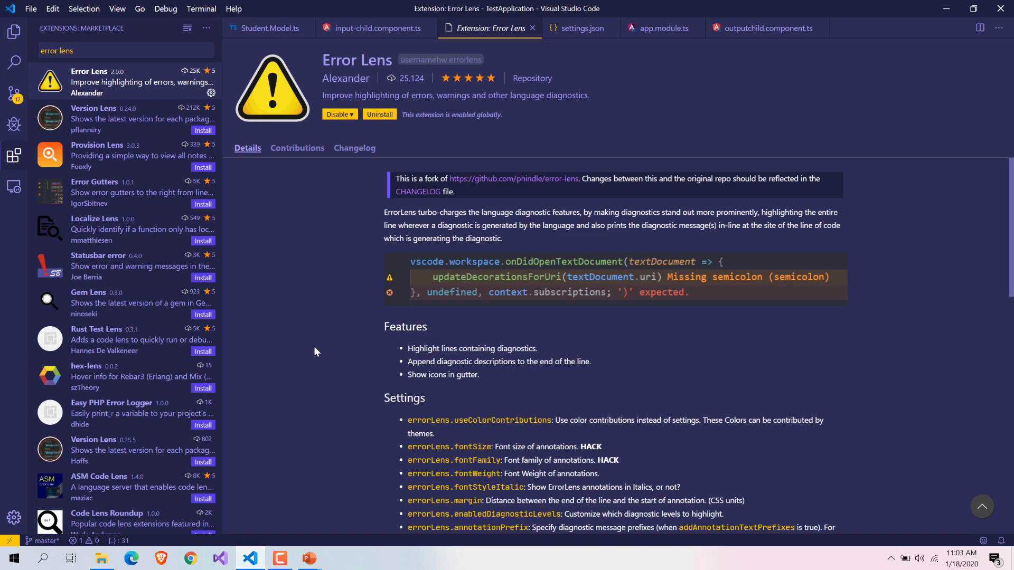
pyautogui.moveTo(329, 350)
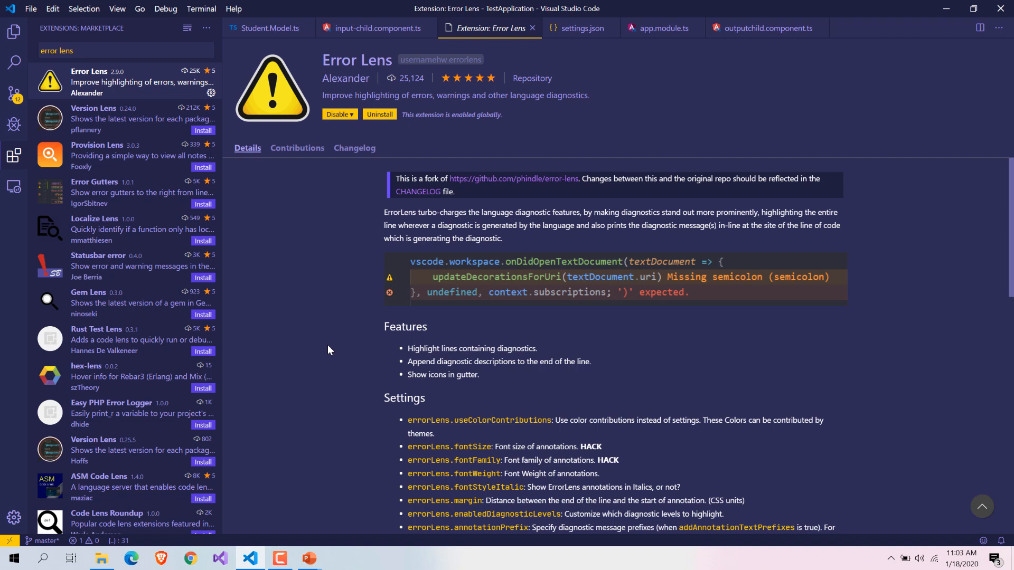
pyautogui.moveTo(330, 314)
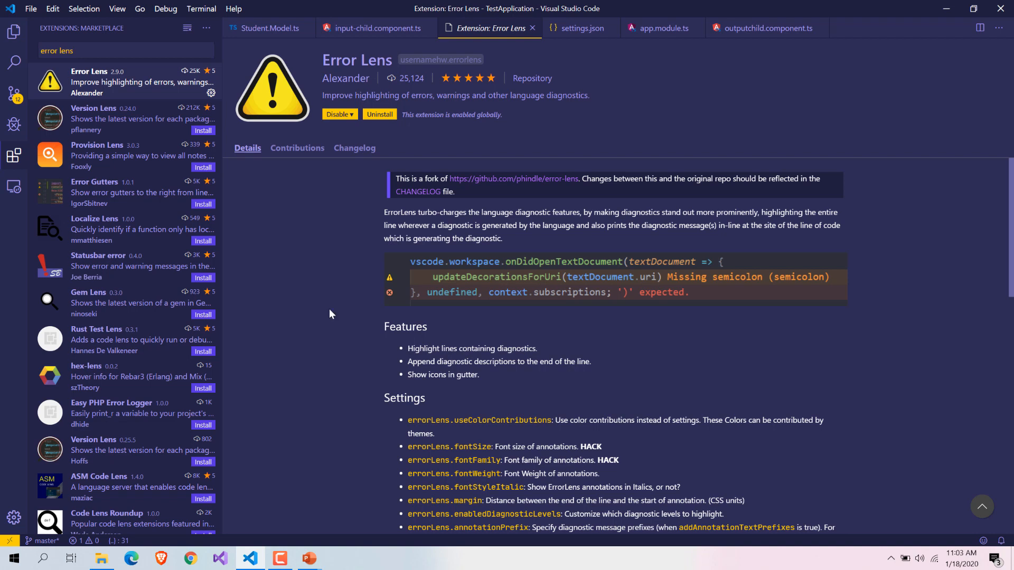
pyautogui.moveTo(329, 71)
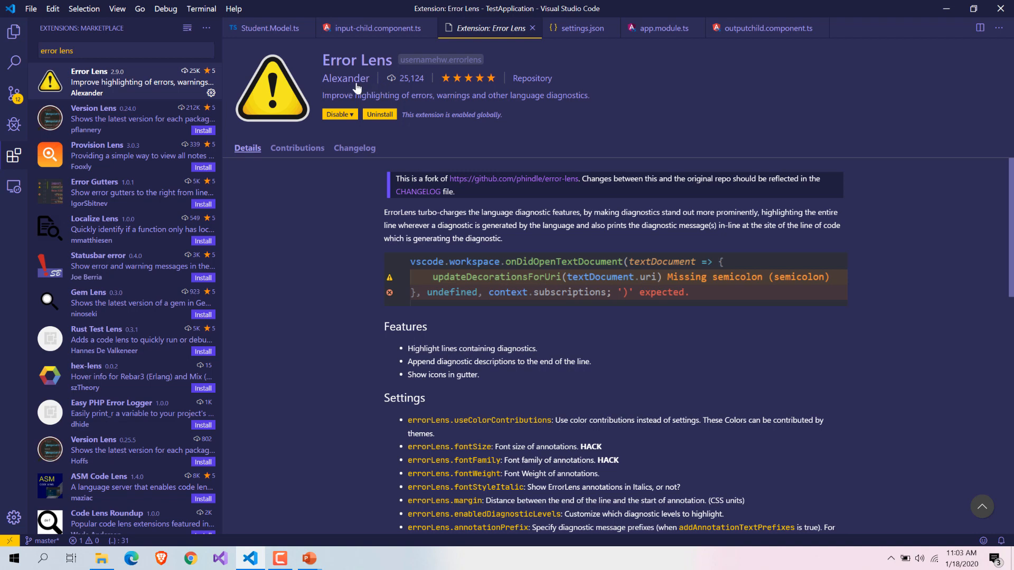
pyautogui.moveTo(346, 78)
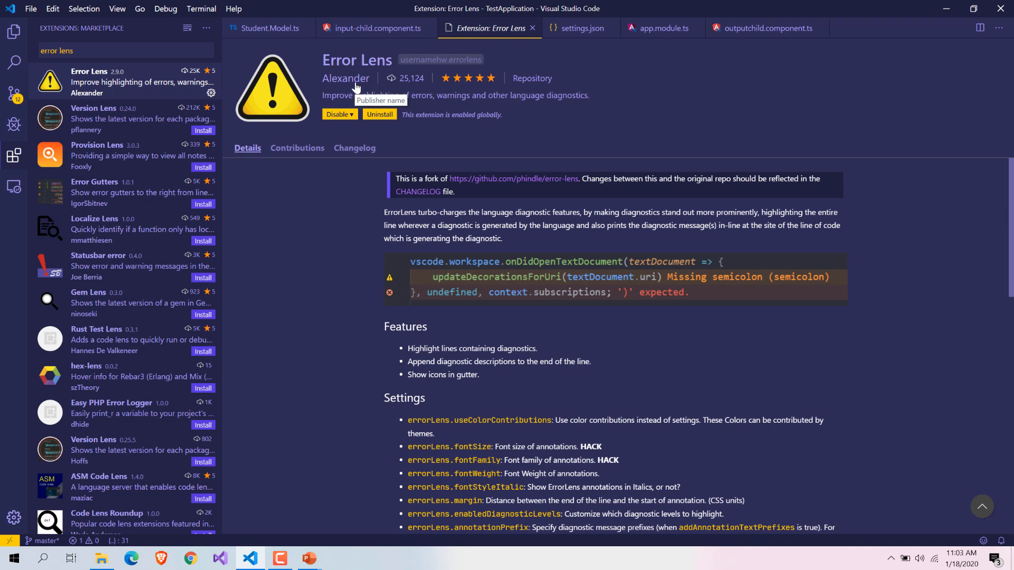
pyautogui.moveTo(511, 162)
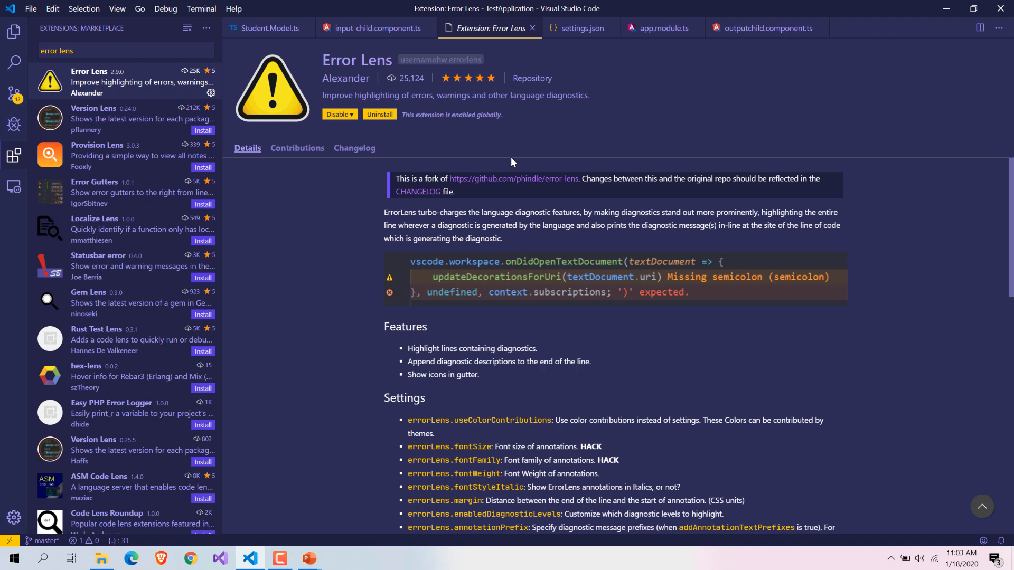
pyautogui.moveTo(529, 186)
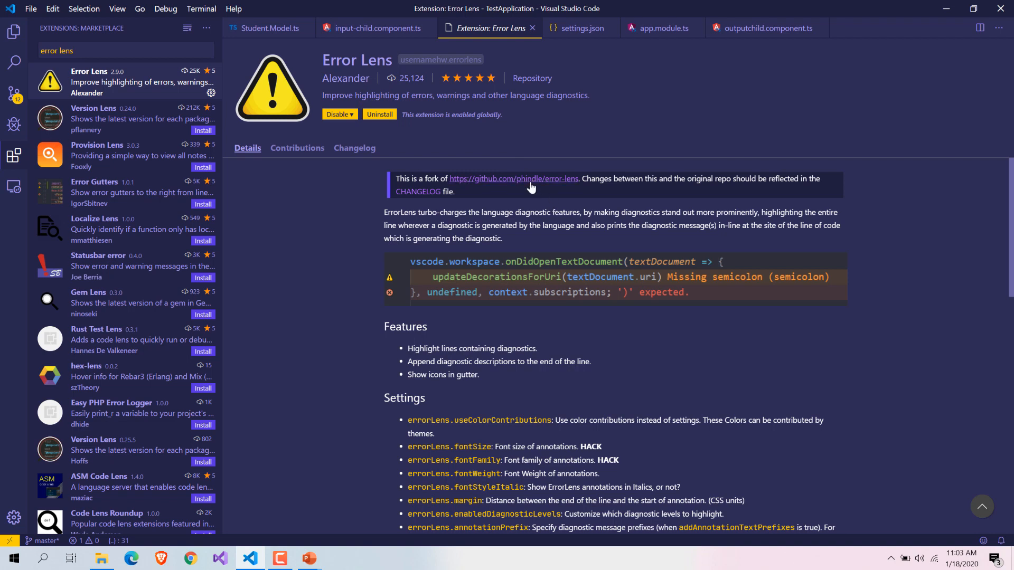
pyautogui.moveTo(514, 178)
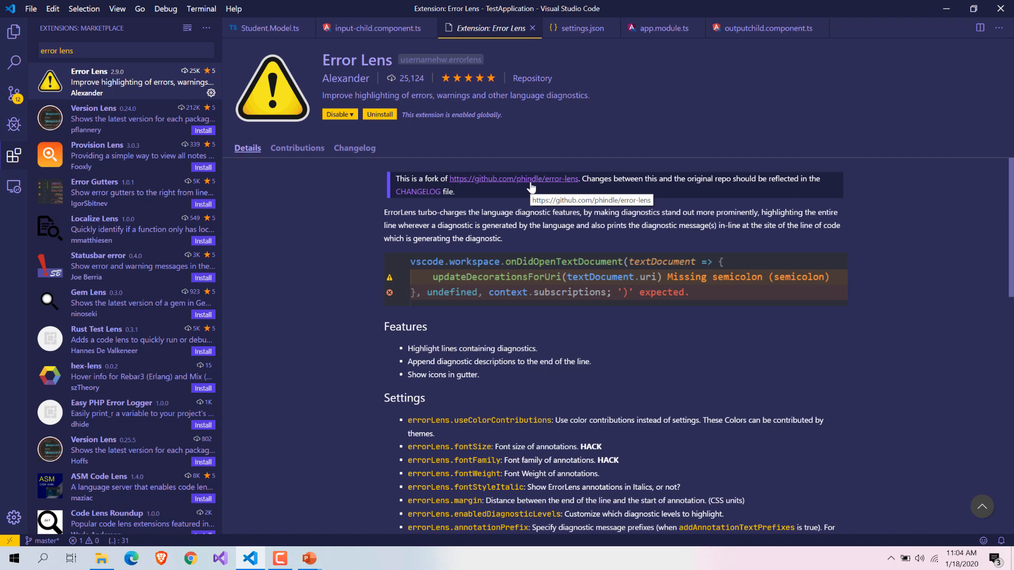
pyautogui.moveTo(628, 299)
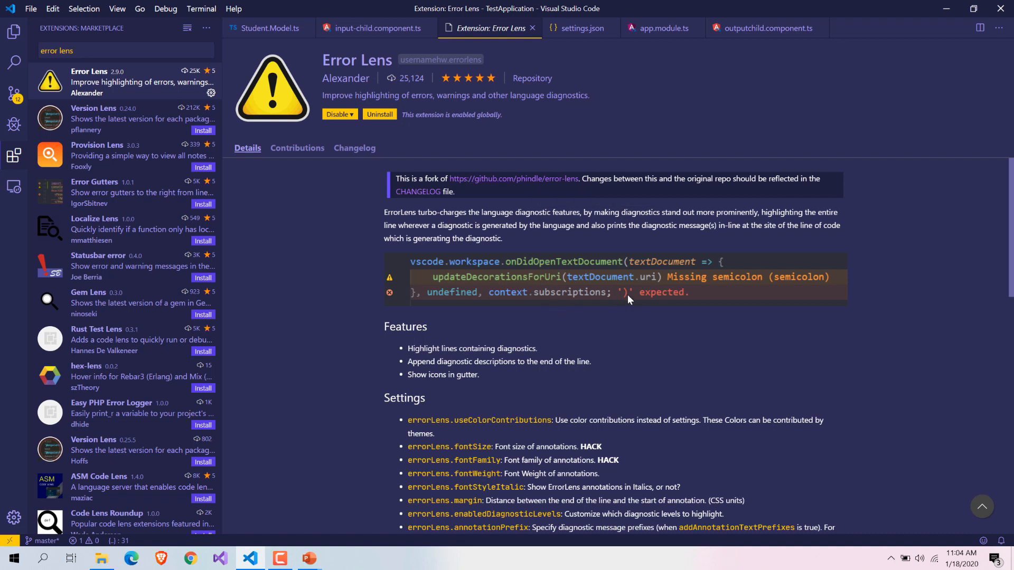
pyautogui.moveTo(669, 289)
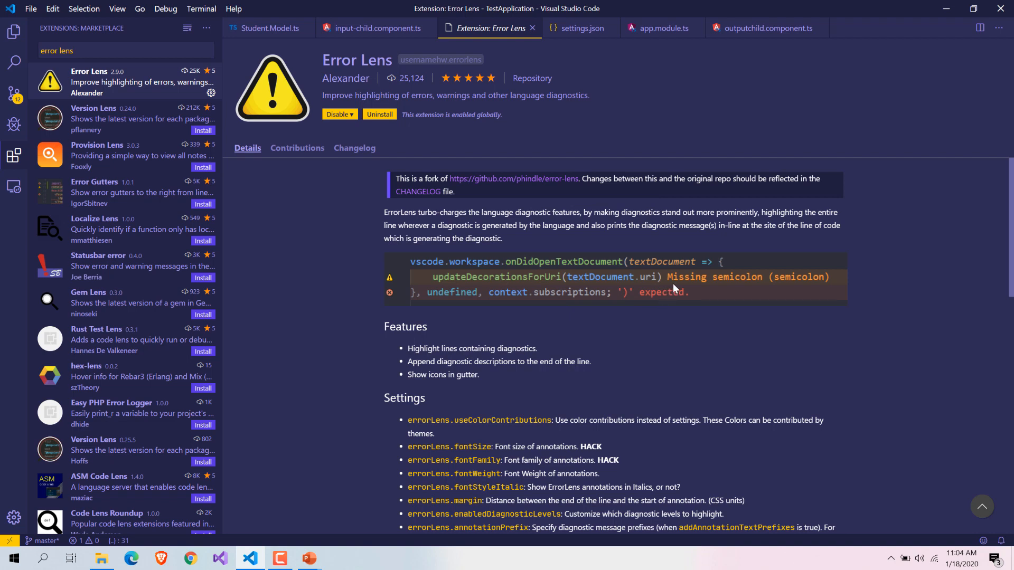
pyautogui.moveTo(779, 298)
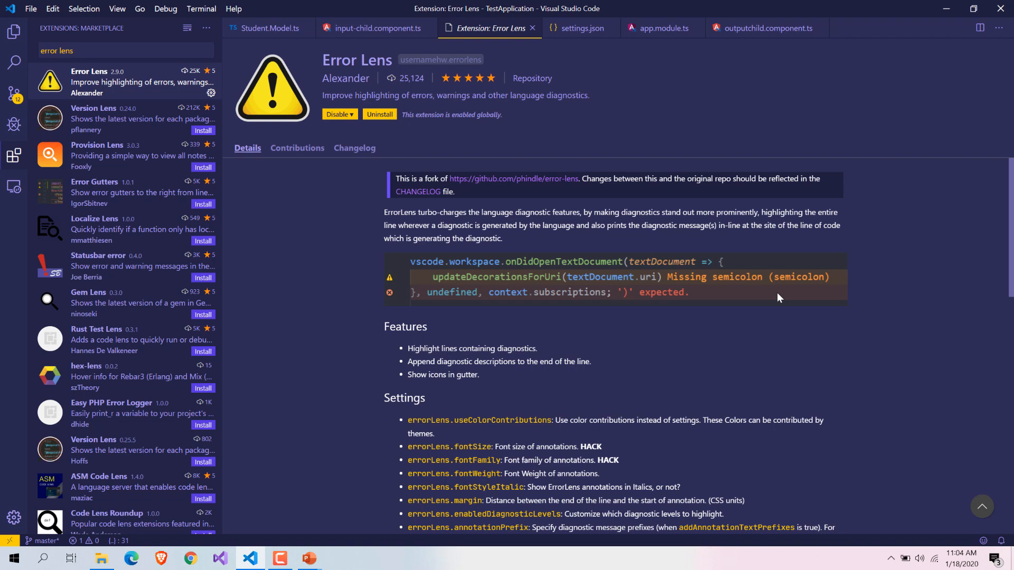
pyautogui.moveTo(758, 295)
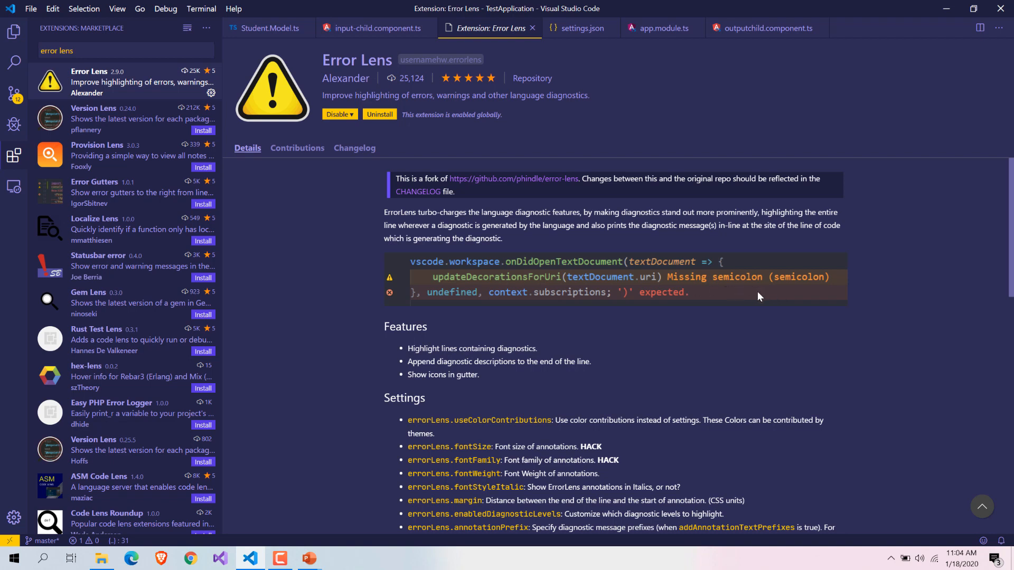
pyautogui.moveTo(545, 371)
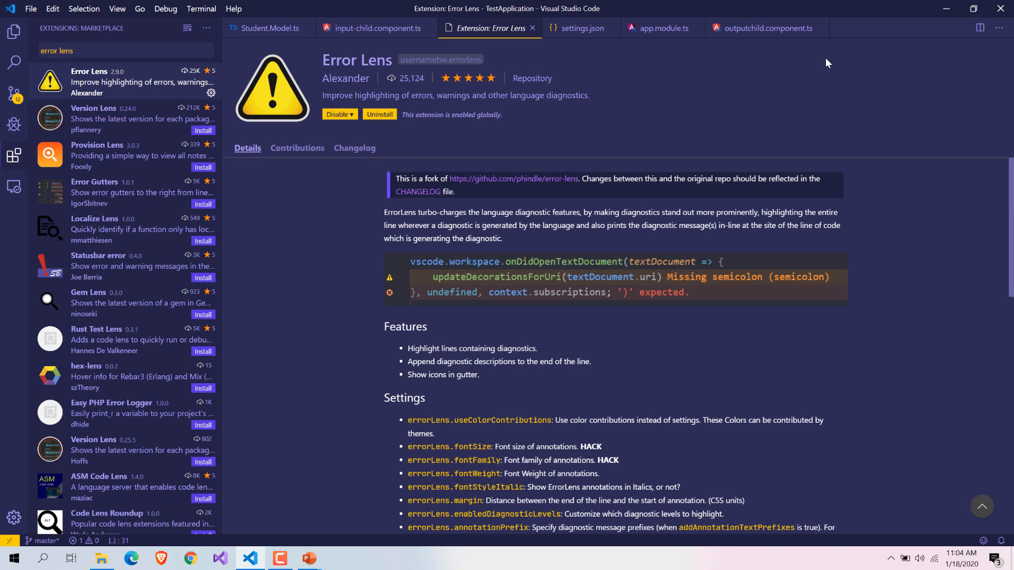
# Switch to outputchild.component.ts, showing the Error Lens message on the jasmine import
pyautogui.click(375, 27)
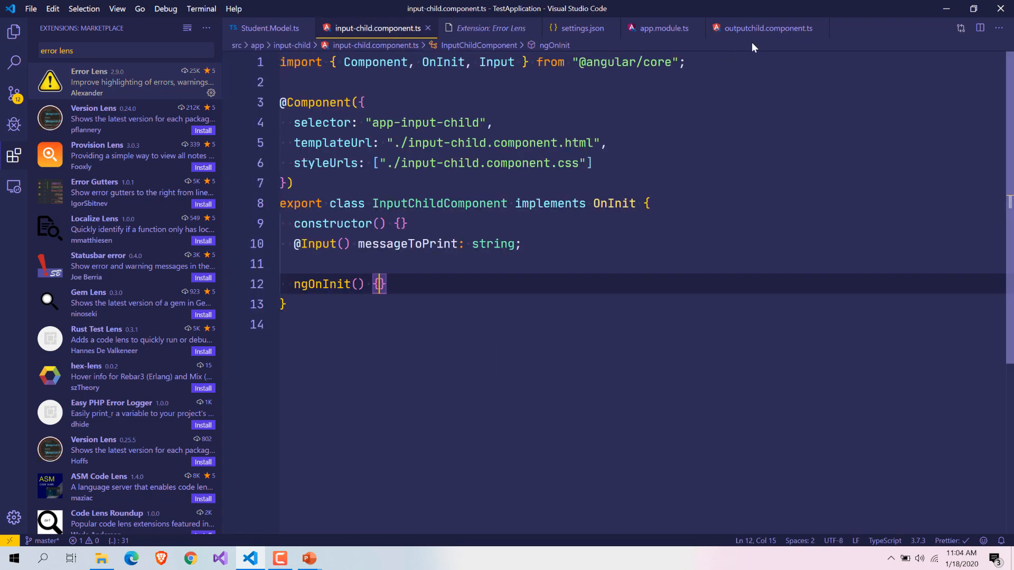
pyautogui.click(767, 28)
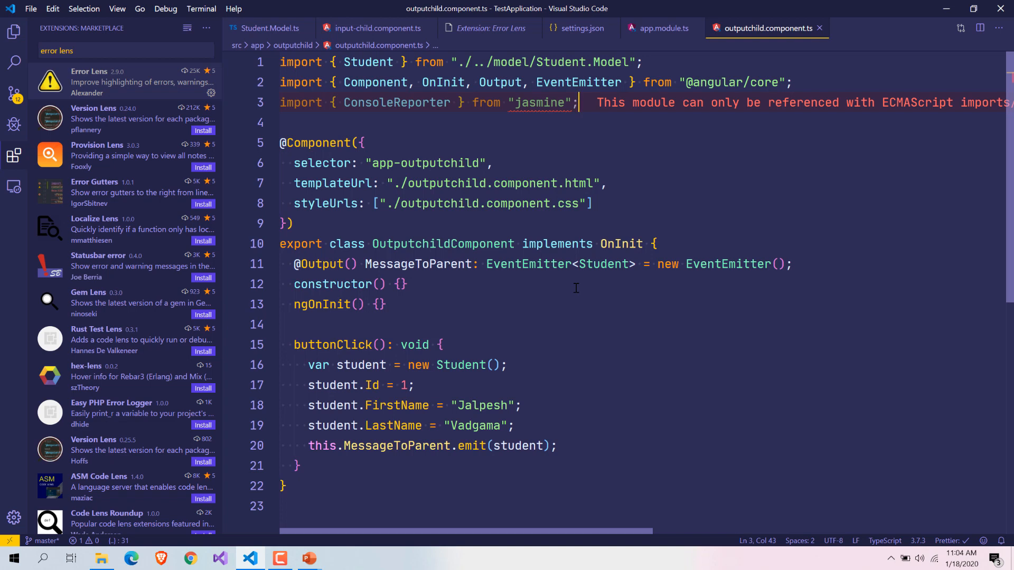
pyautogui.moveTo(396, 102)
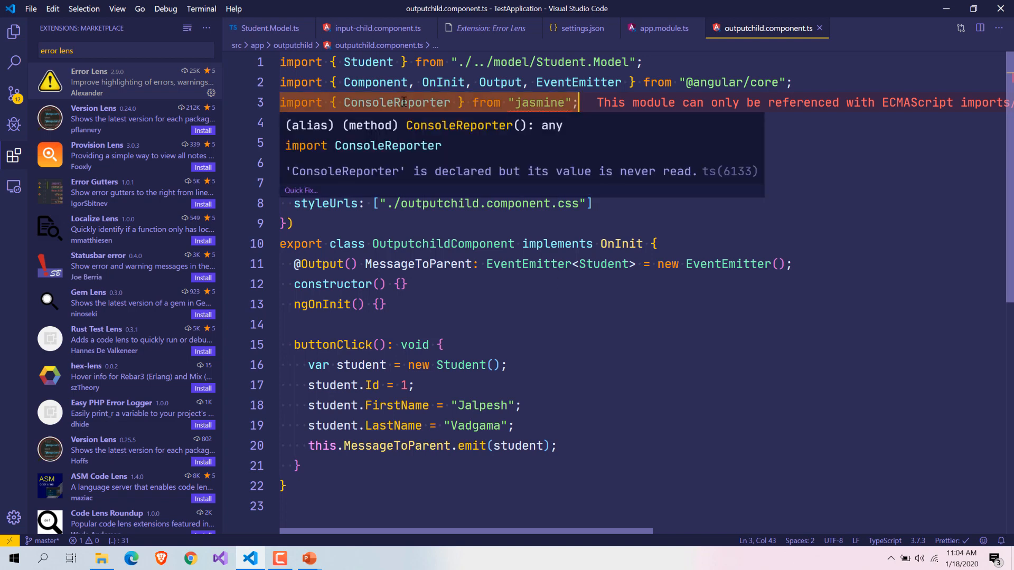
pyautogui.moveTo(695, 137)
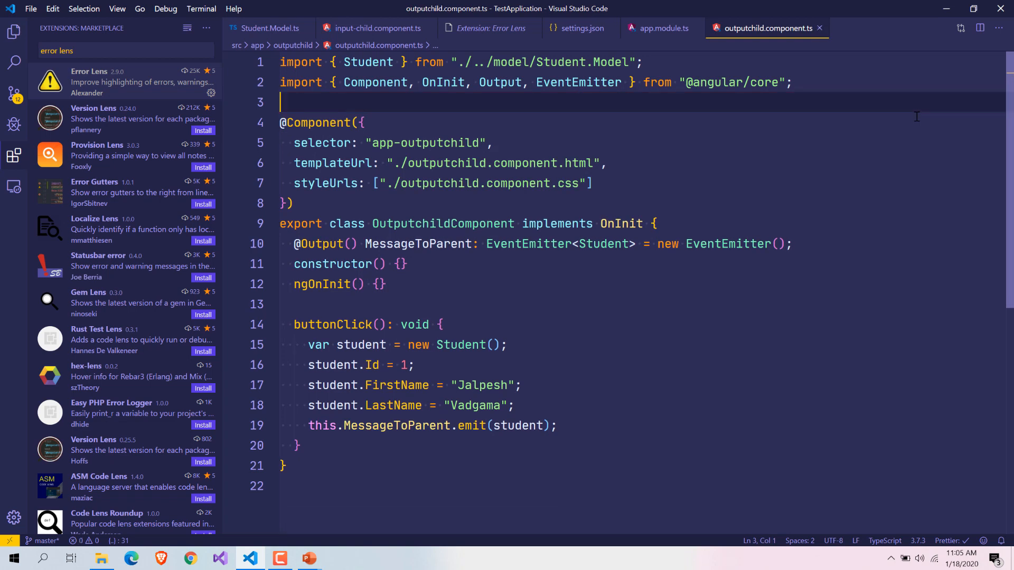
pyautogui.moveTo(863, 166)
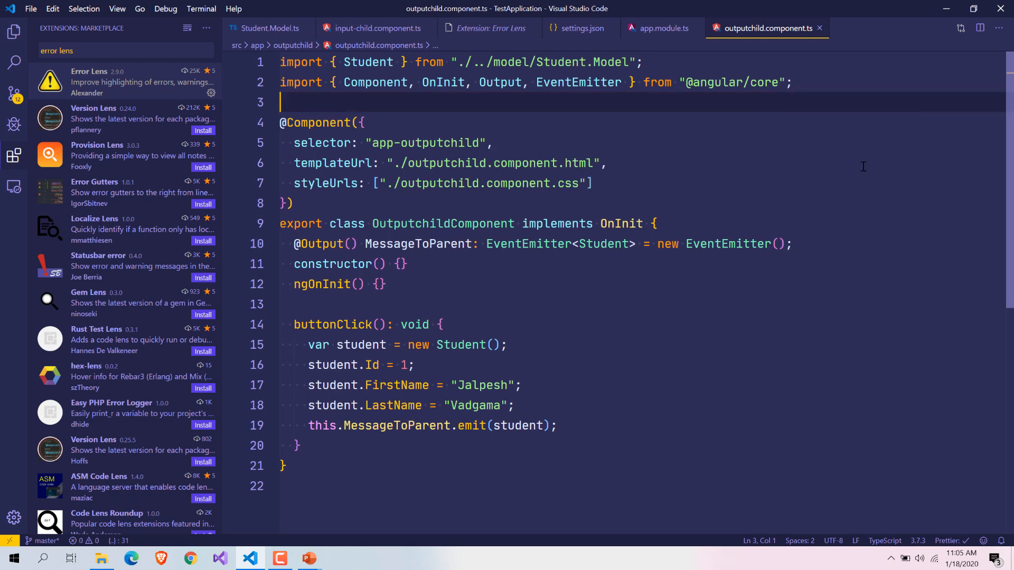
# Add a return statement on a new line after this.MessageToParent.emit(student);
pyautogui.click(557, 426)
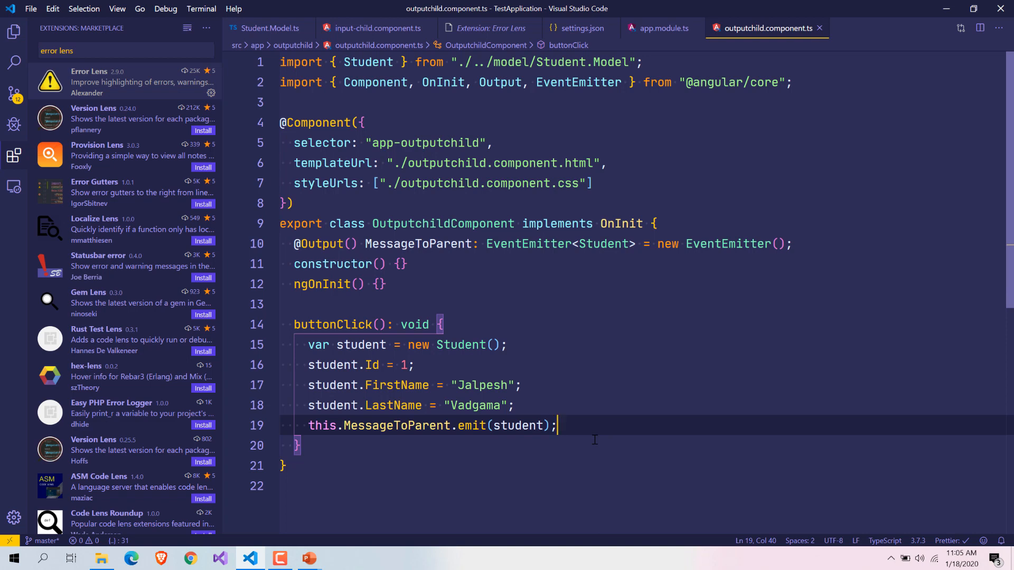
pyautogui.press('Enter')
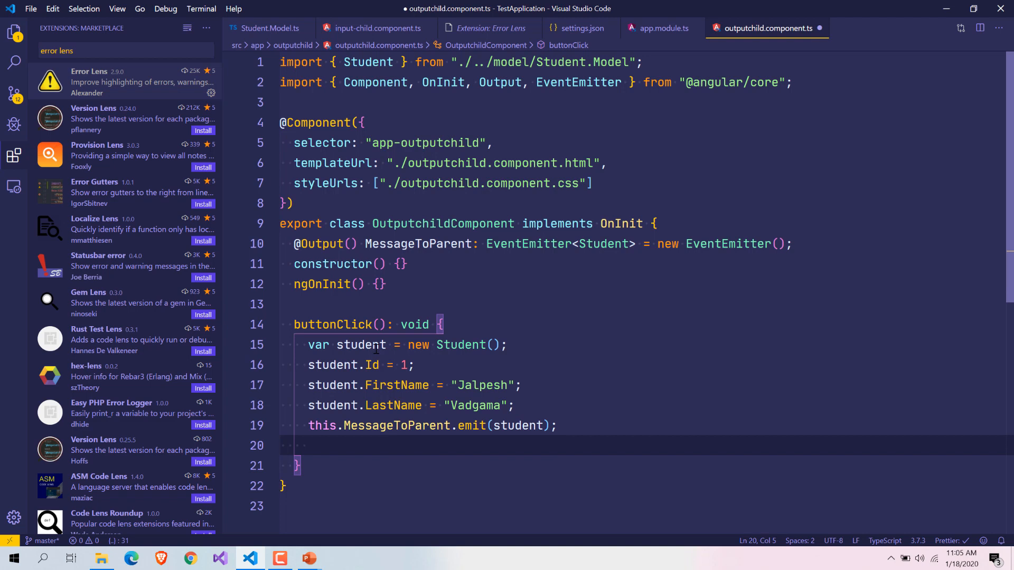
pyautogui.moveTo(556, 369)
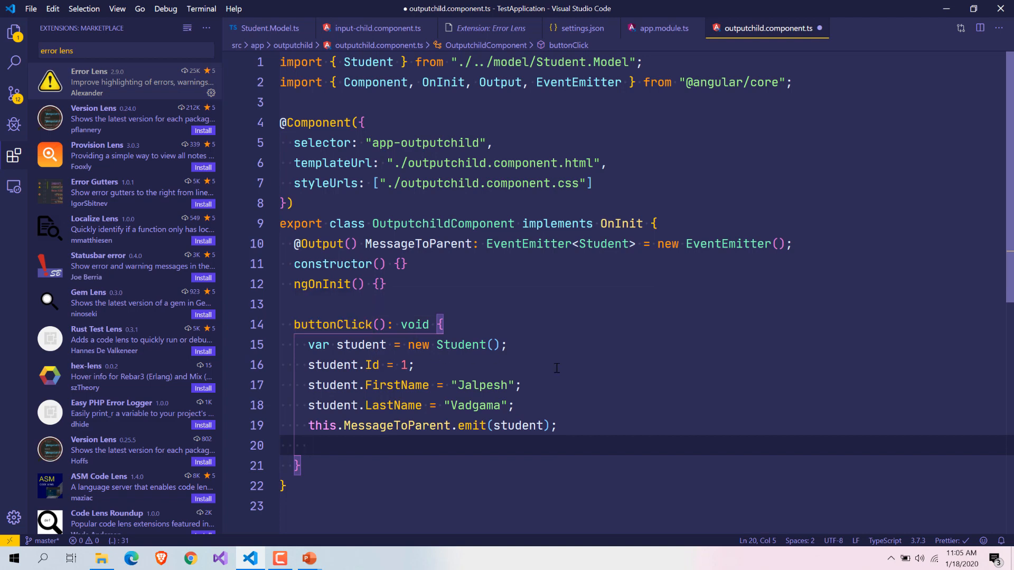
pyautogui.write('return ture')
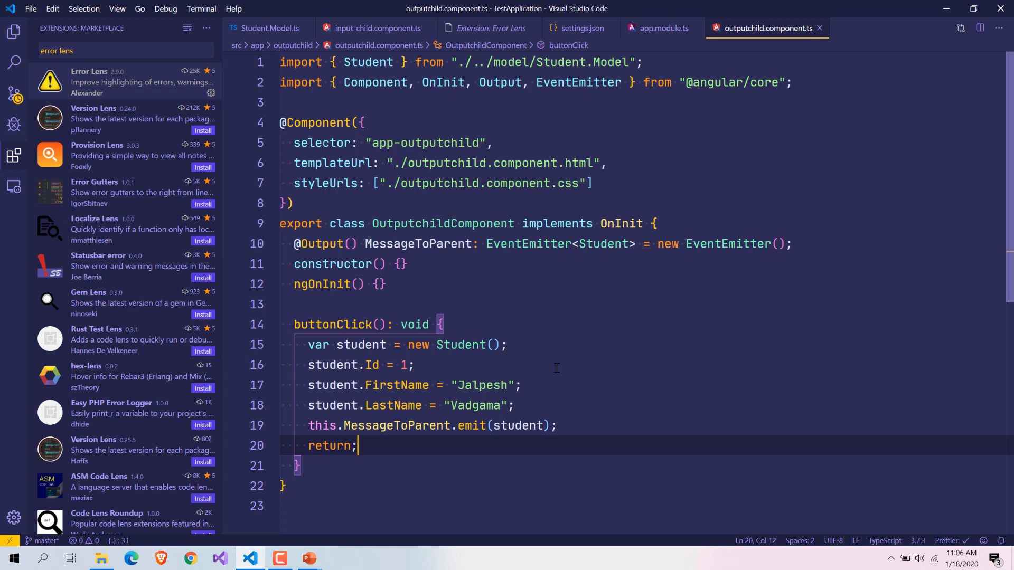
# Add console.log("Hello world"); after the return so Error Lens flags it as unreachable
pyautogui.press('enter')
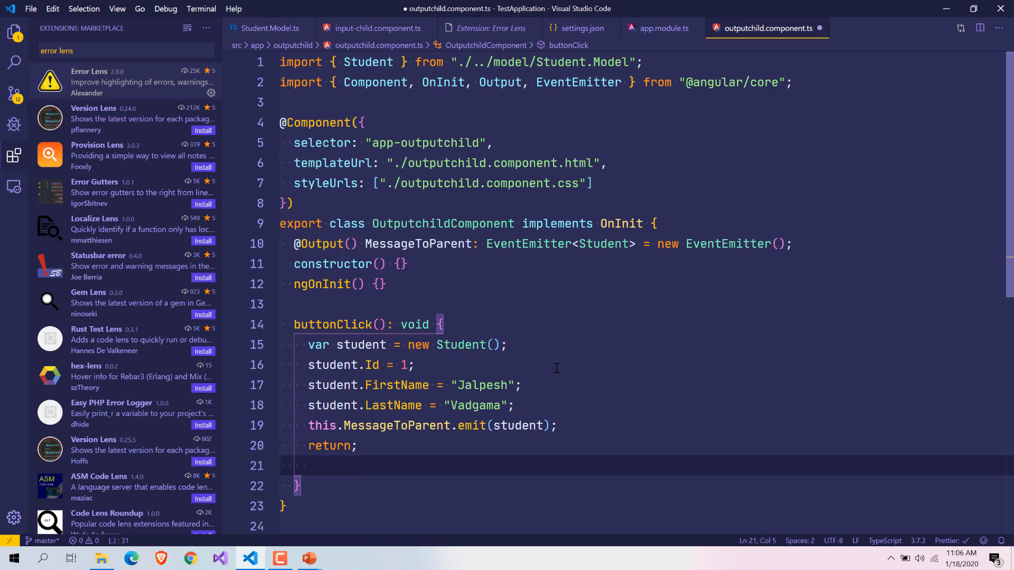
pyautogui.write('console.log')
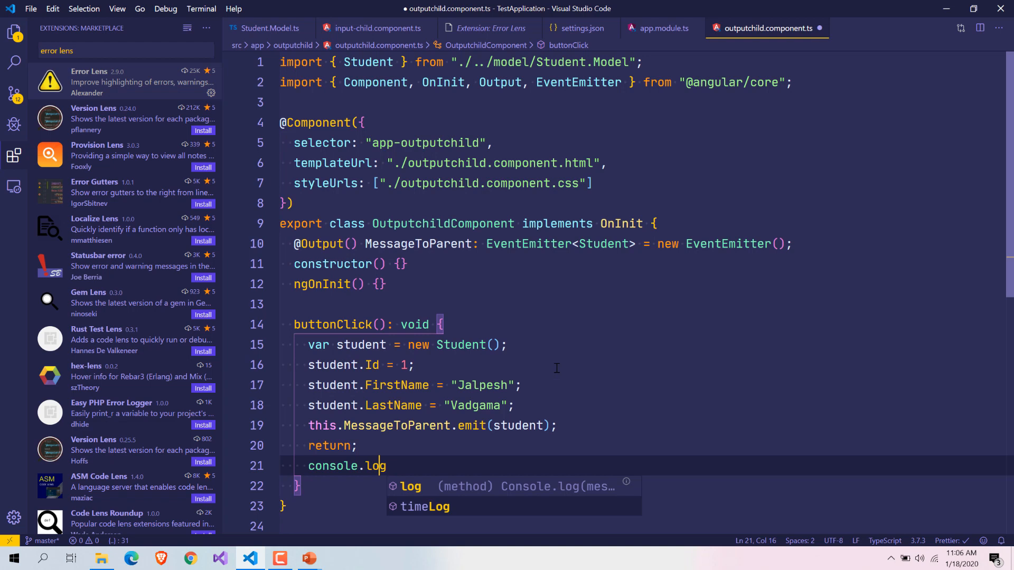
pyautogui.write('("Hell")')
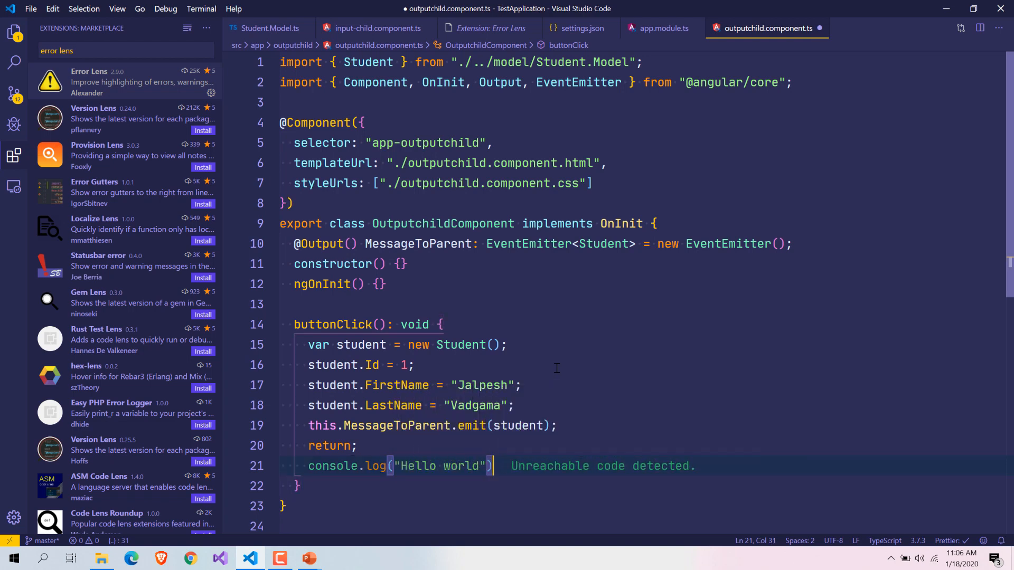
pyautogui.write(';')
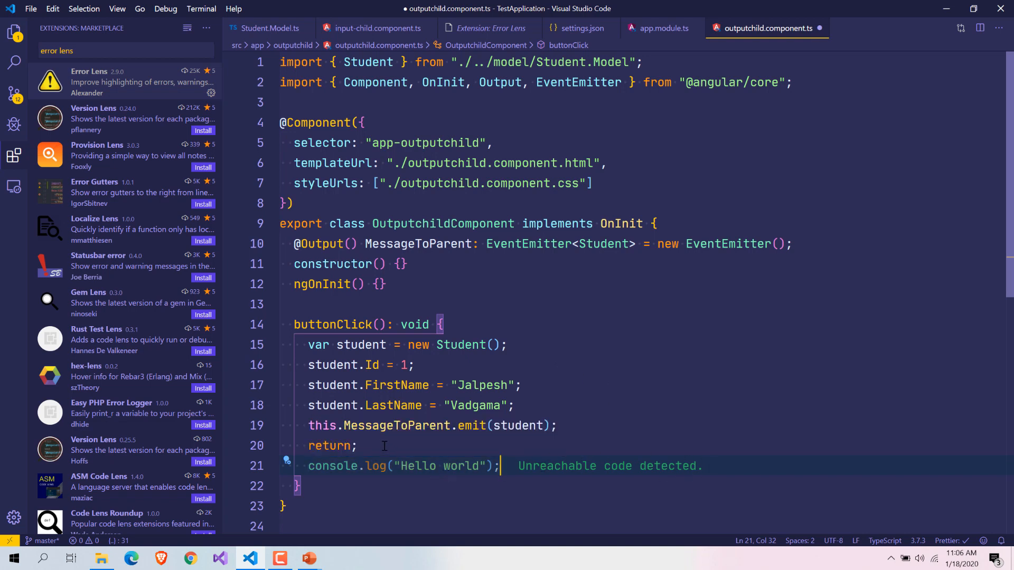
pyautogui.doubleClick(331, 445)
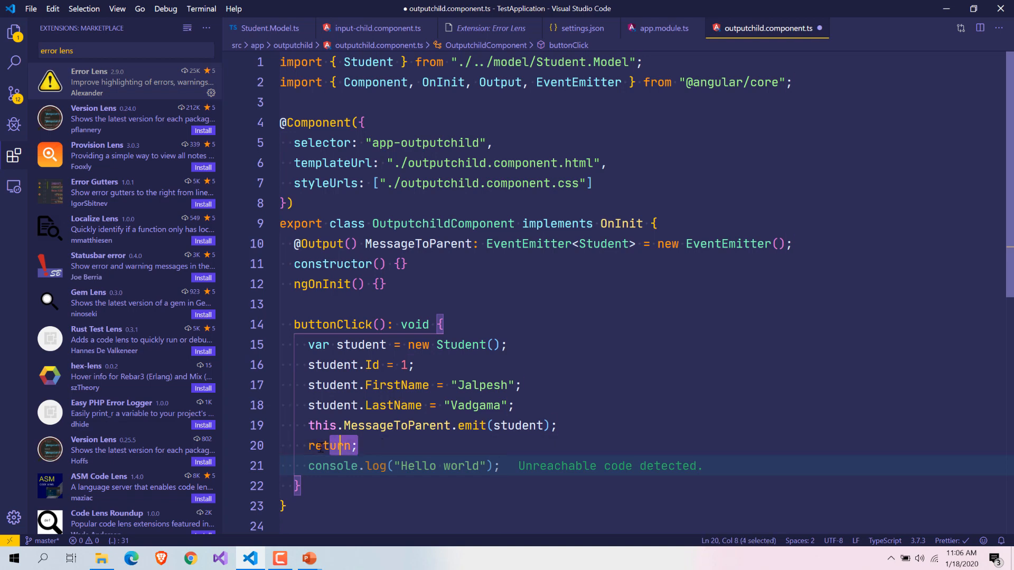
pyautogui.click(310, 466)
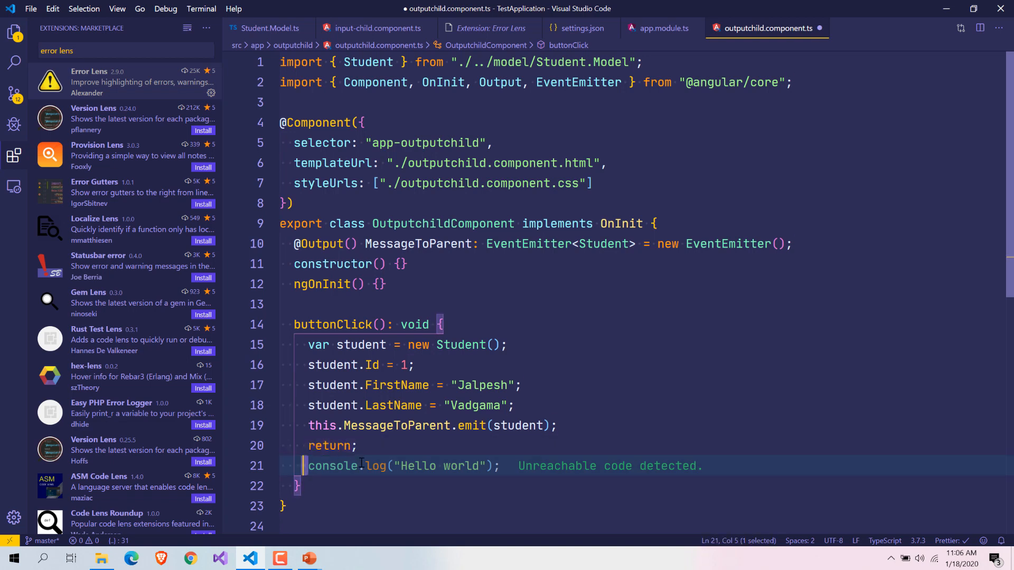